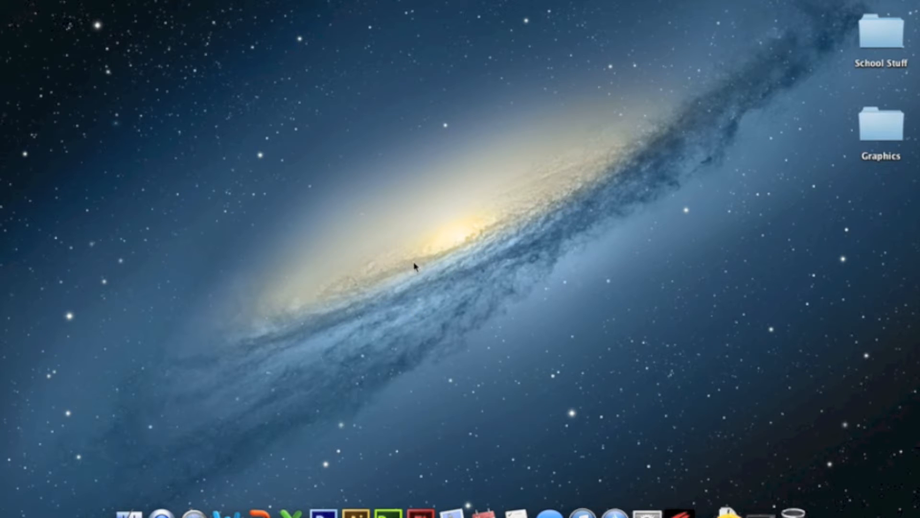
mouse_move(387, 260)
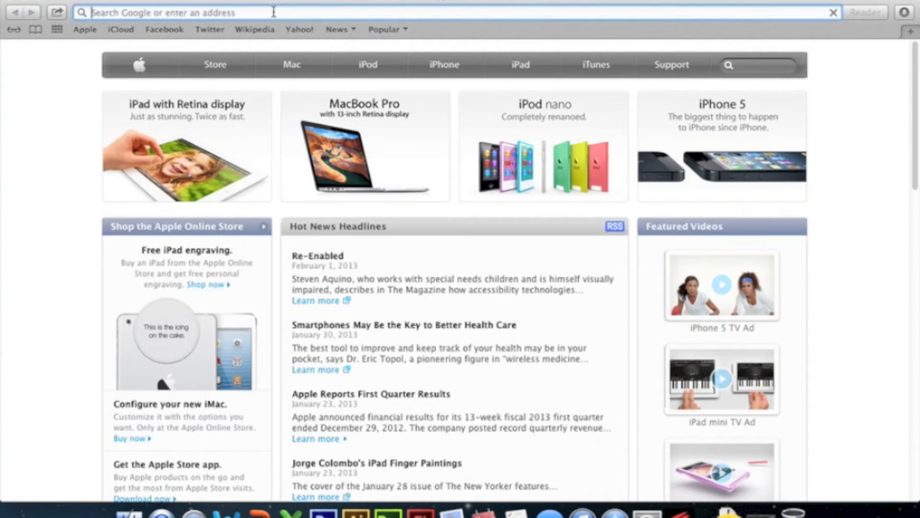
type("www.youtube.com/2golfer99")
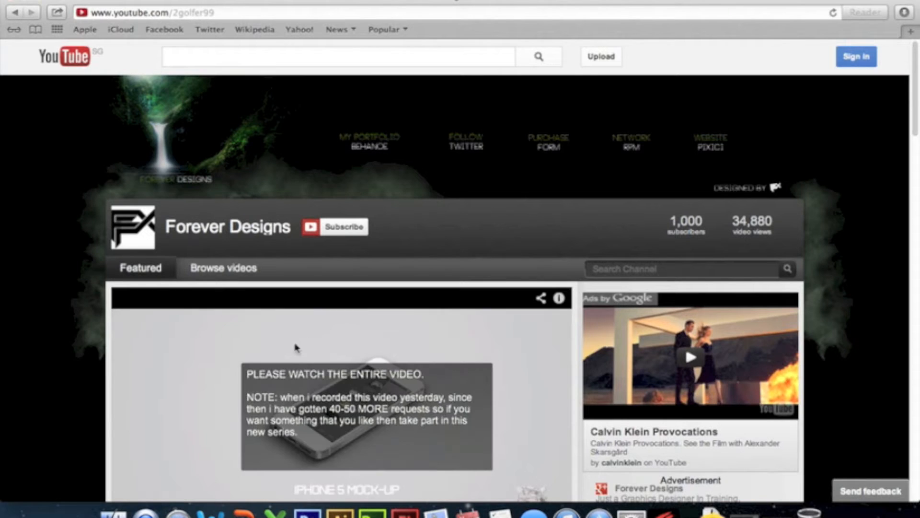
scroll("down", 3)
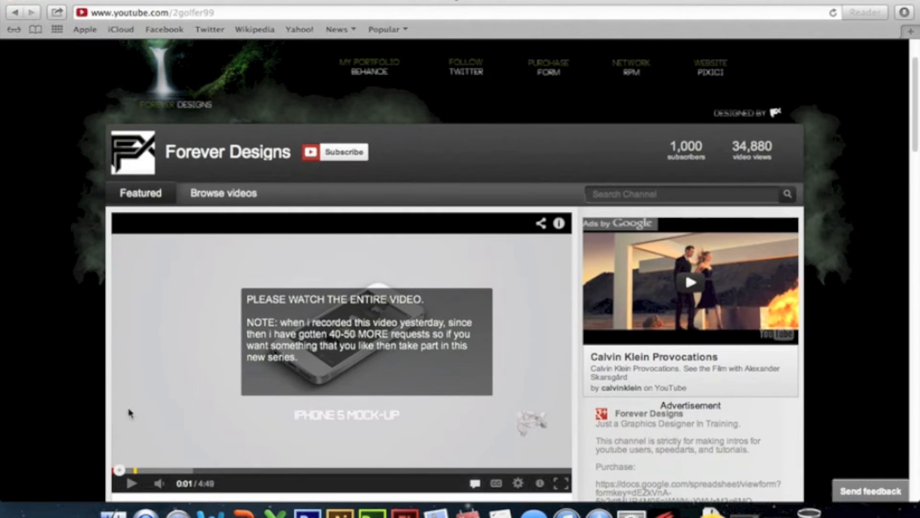
scroll("down", 3)
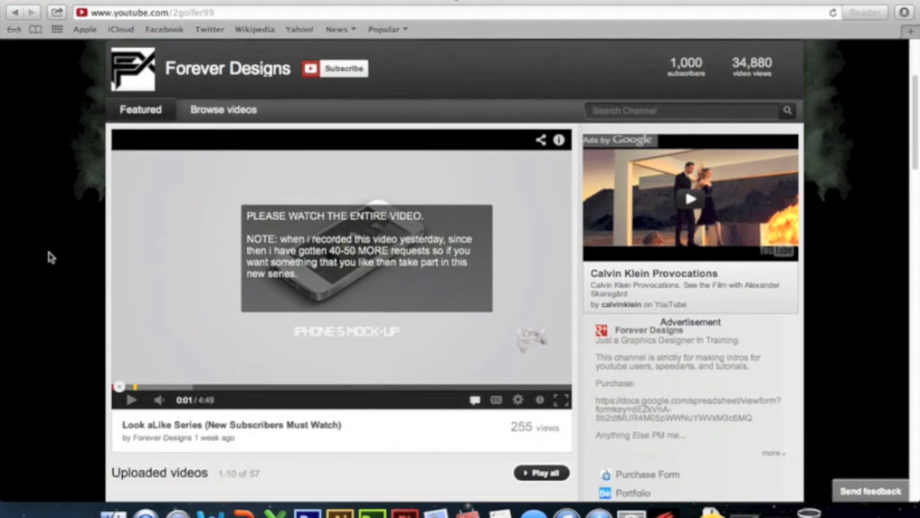
scroll("down", 3)
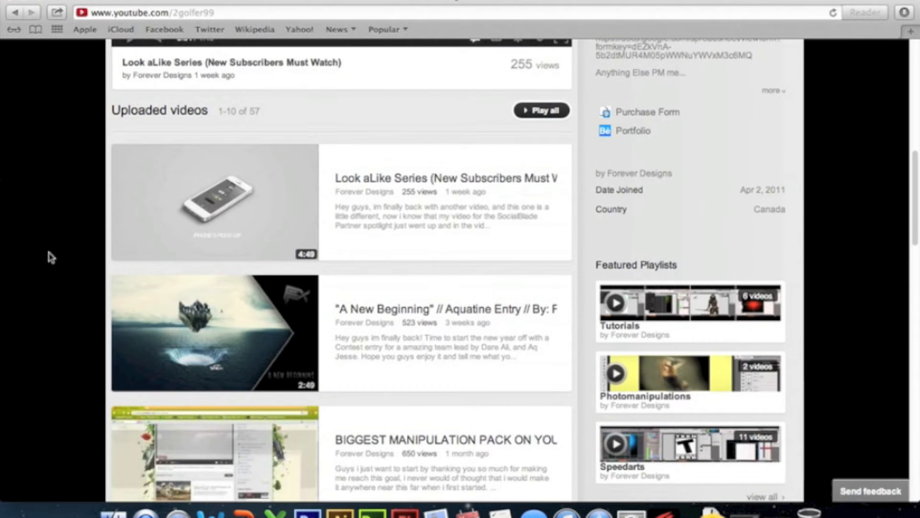
scroll("down", 3)
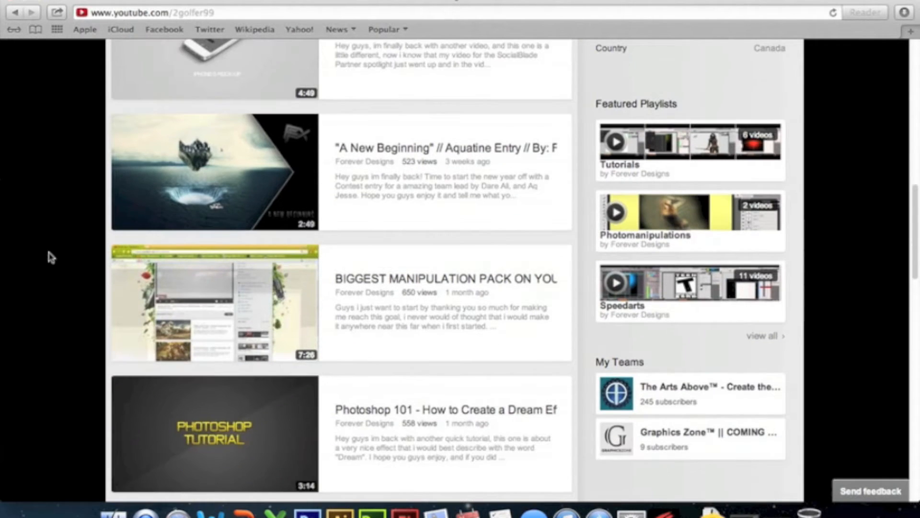
scroll("down", 3)
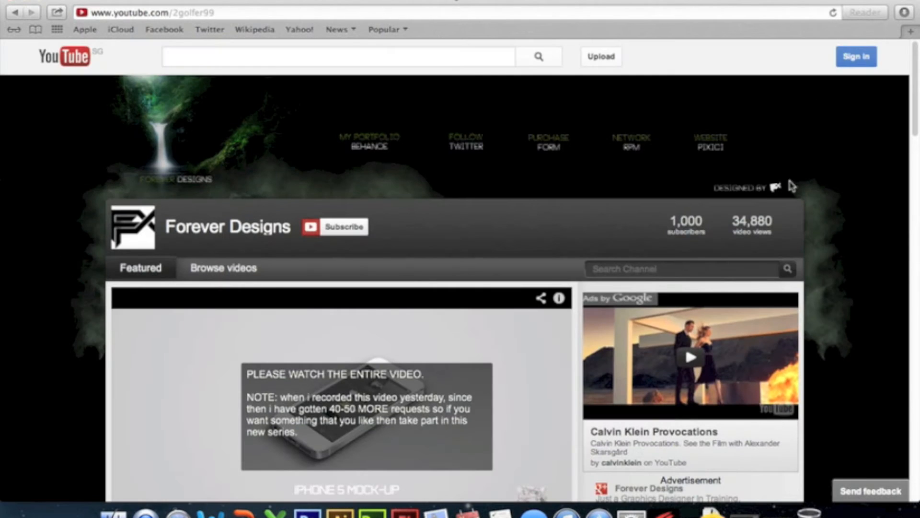
scroll("down", 3)
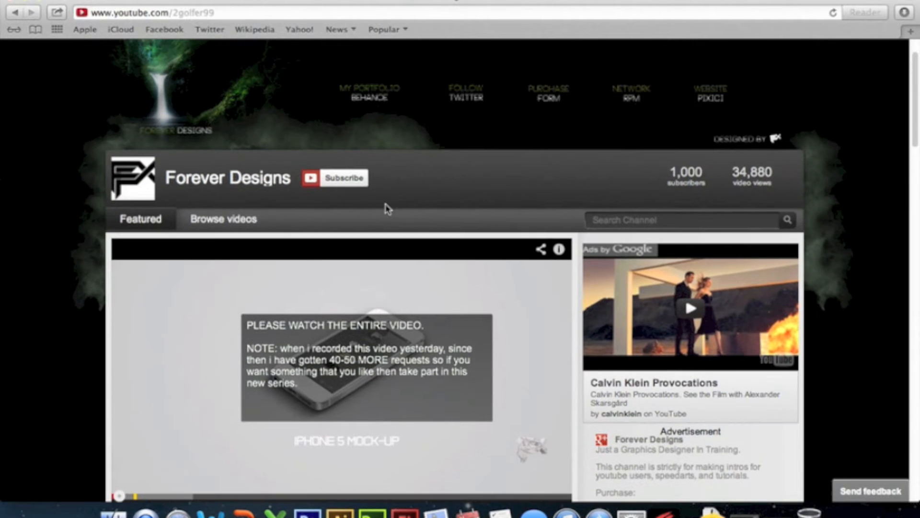
mouse_move(432, 188)
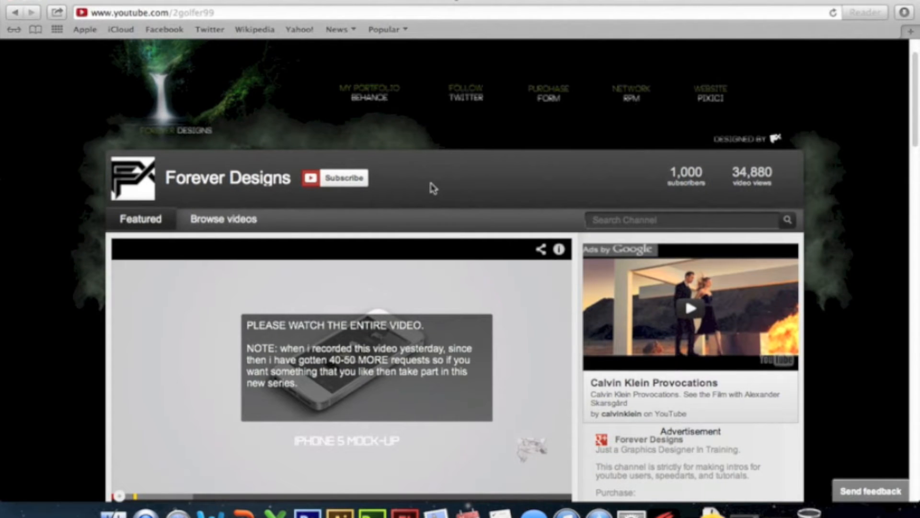
scroll("down", 3)
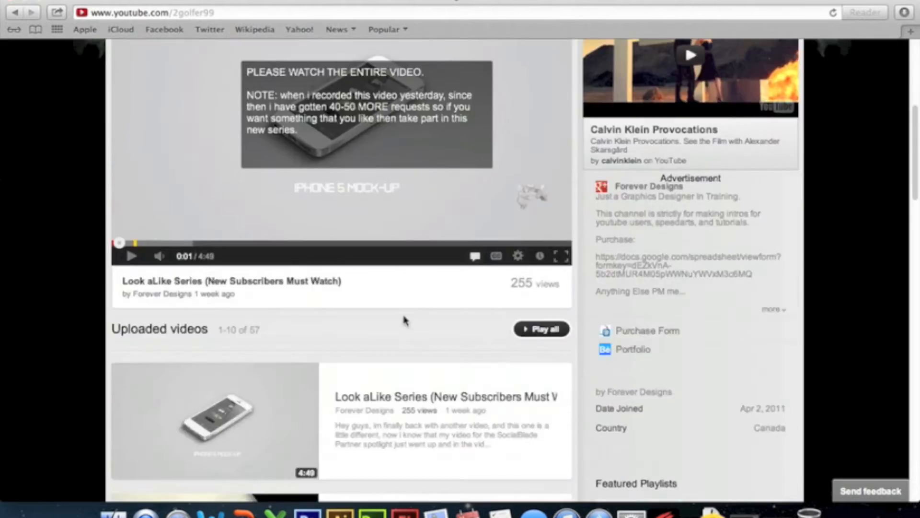
scroll("down", 3)
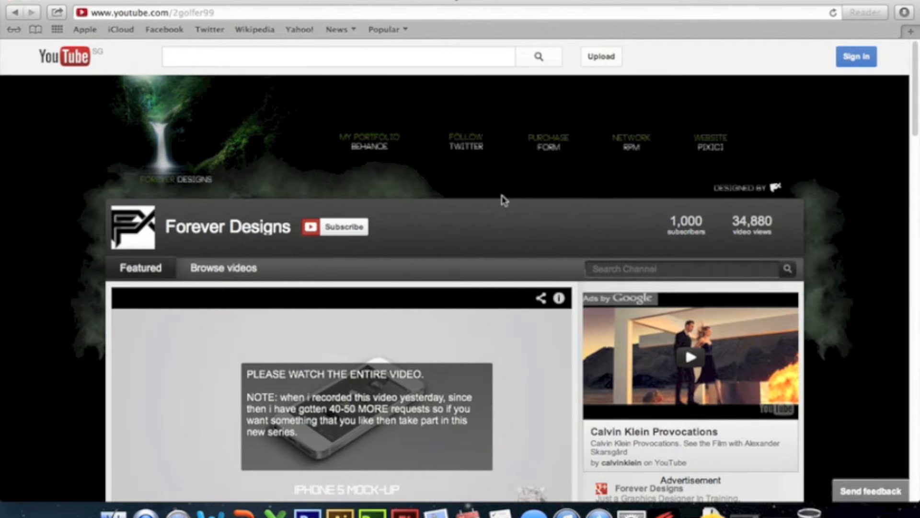
mouse_move(23, 3)
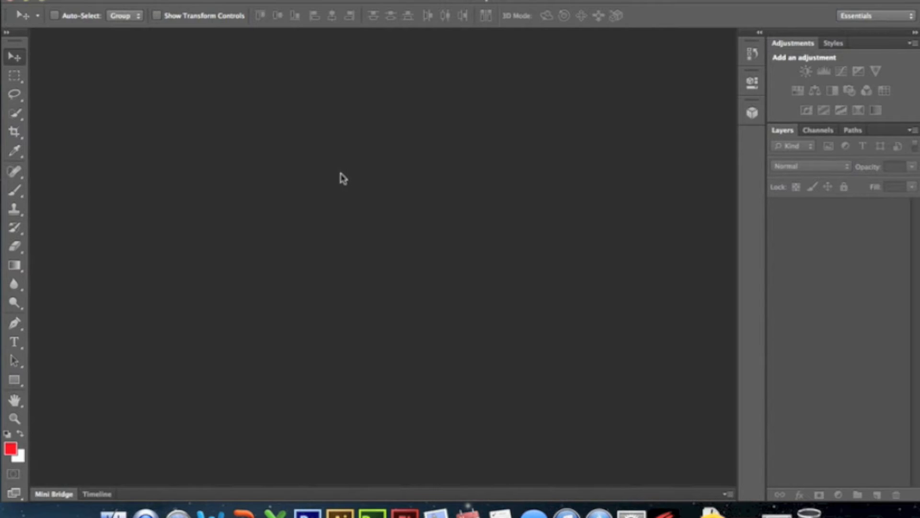
mouse_move(100, 5)
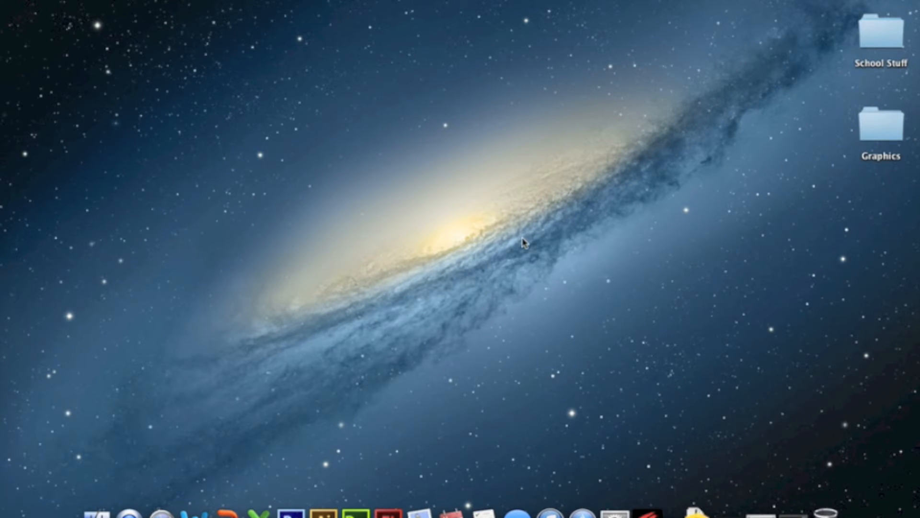
Drag in Launchpad to locate Adobe Photoshop CS6 among the apps
left_click_drag(524, 243, 794, 101)
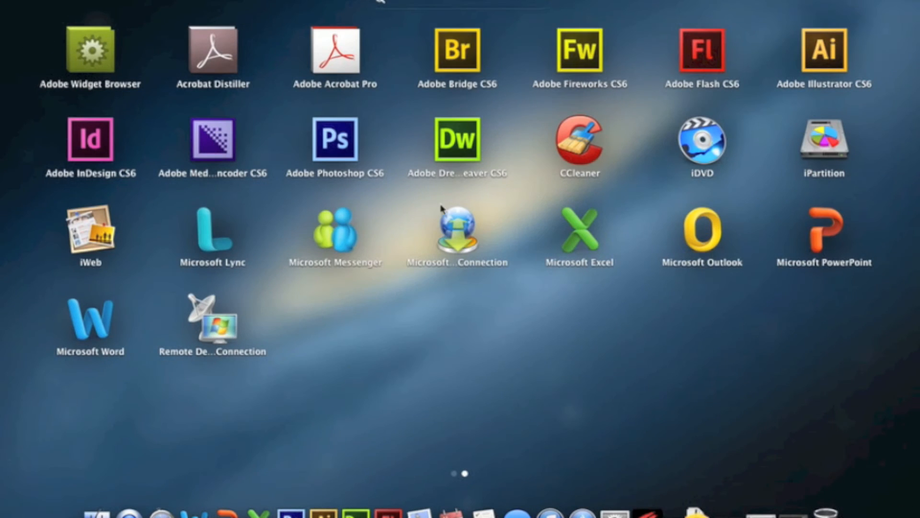
mouse_move(336, 158)
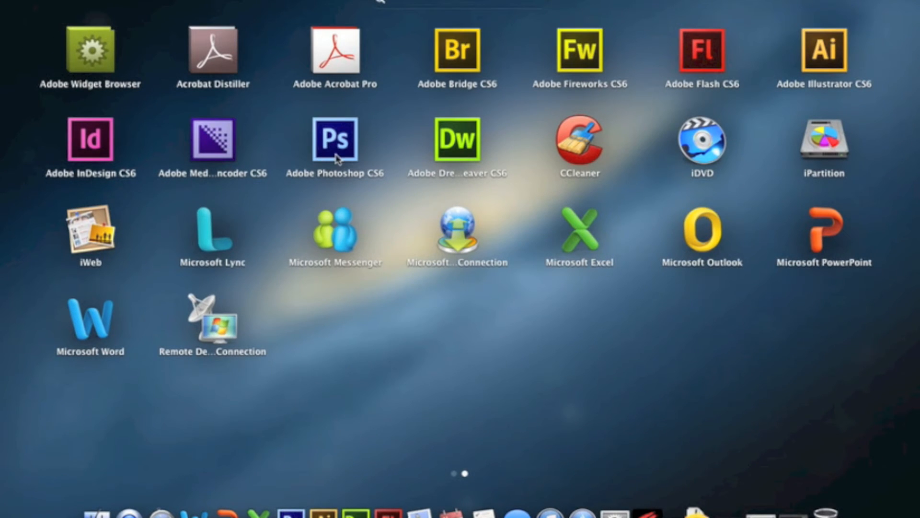
mouse_move(426, 209)
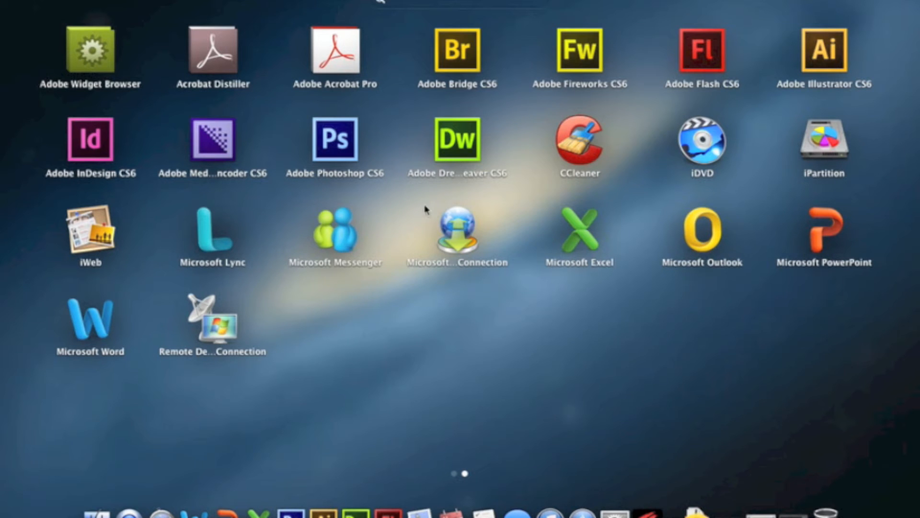
mouse_move(417, 232)
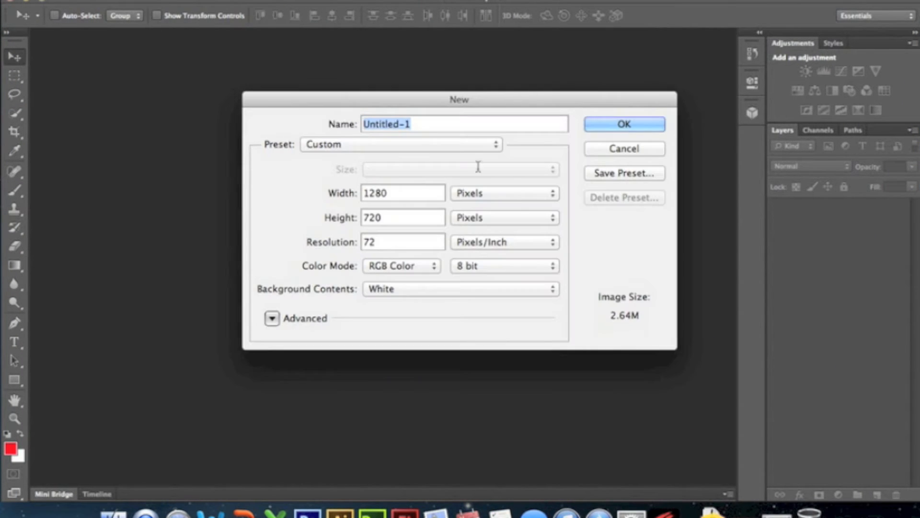
Click in the canvas with the Type tool and type '3D'
left_click(623, 124)
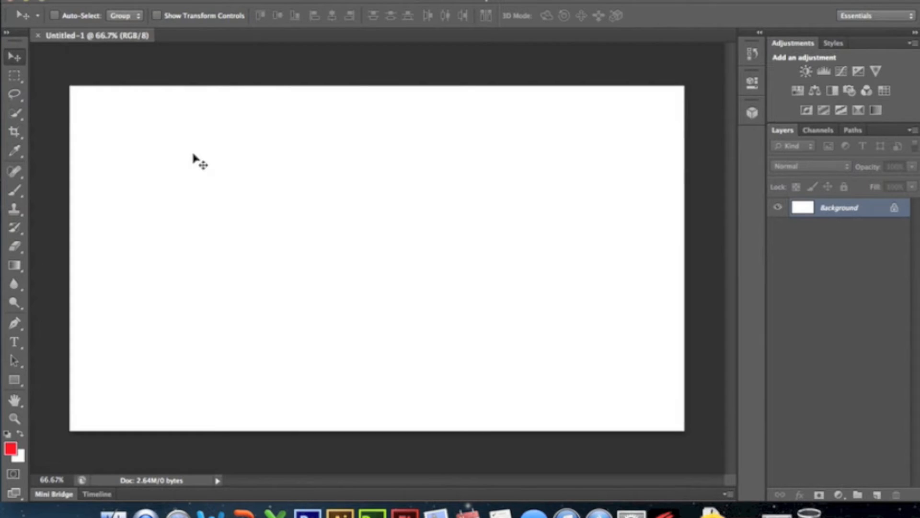
mouse_move(12, 361)
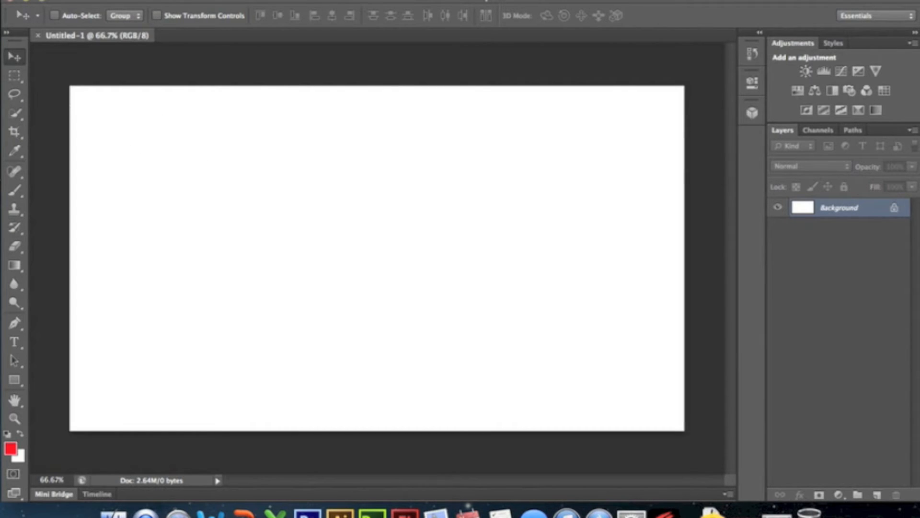
mouse_move(445, 199)
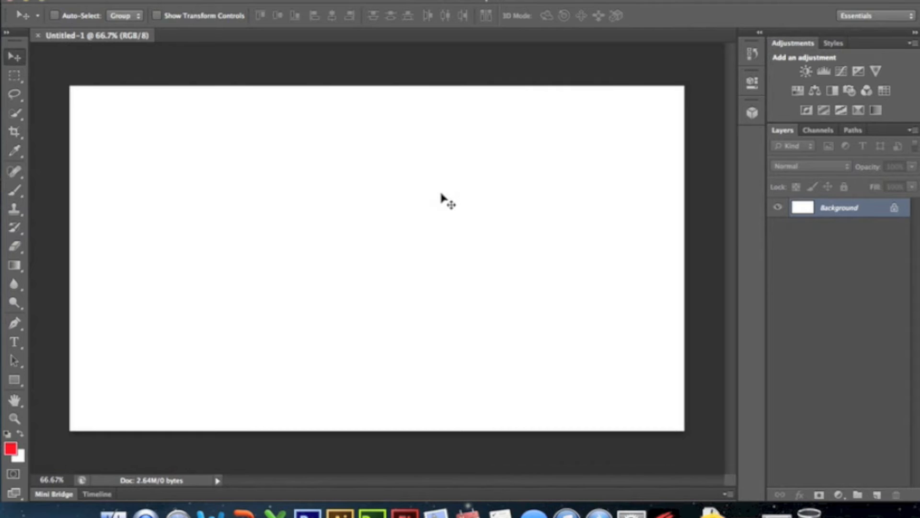
mouse_move(379, 265)
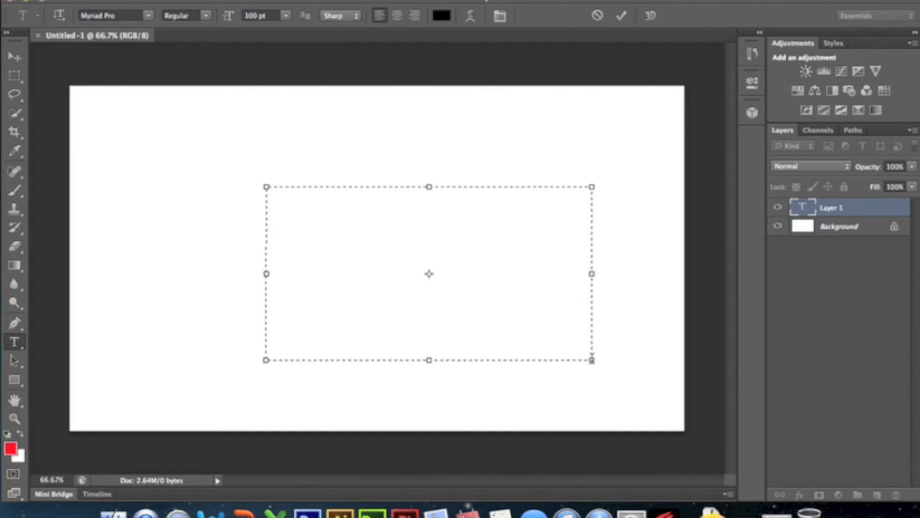
mouse_move(567, 352)
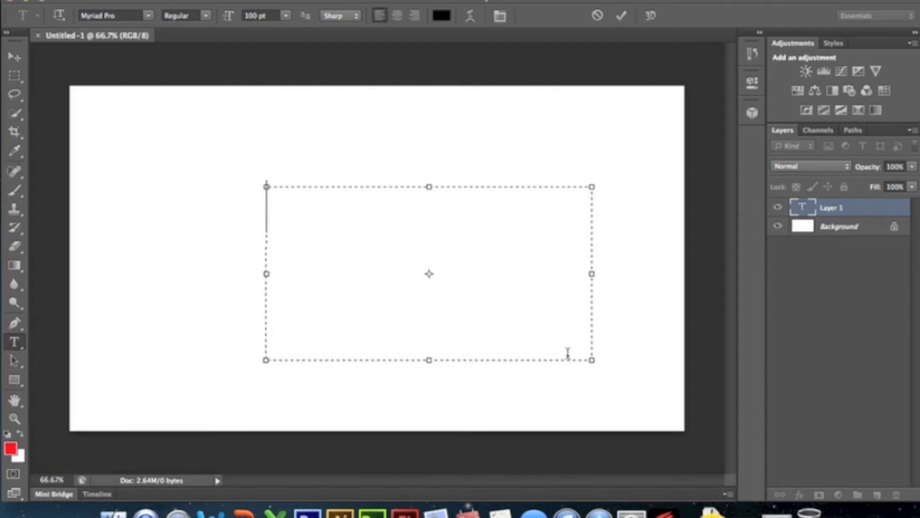
type("3")
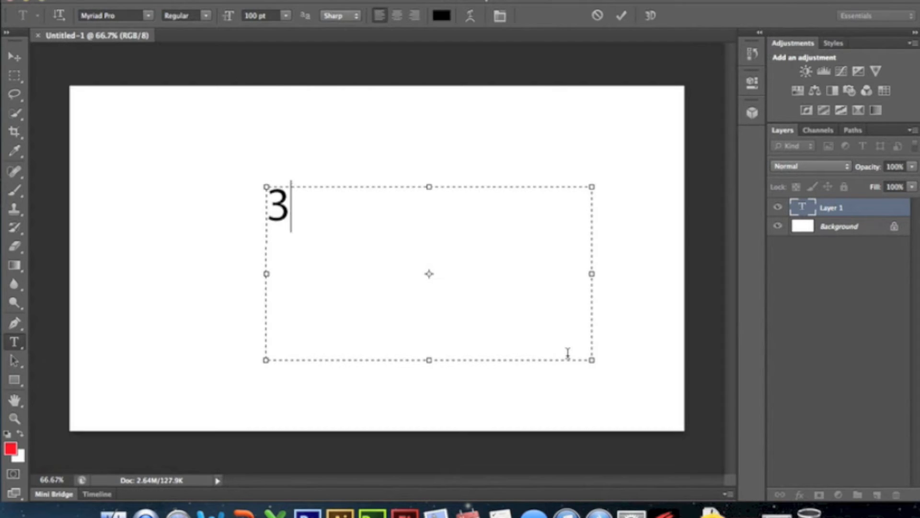
type("D")
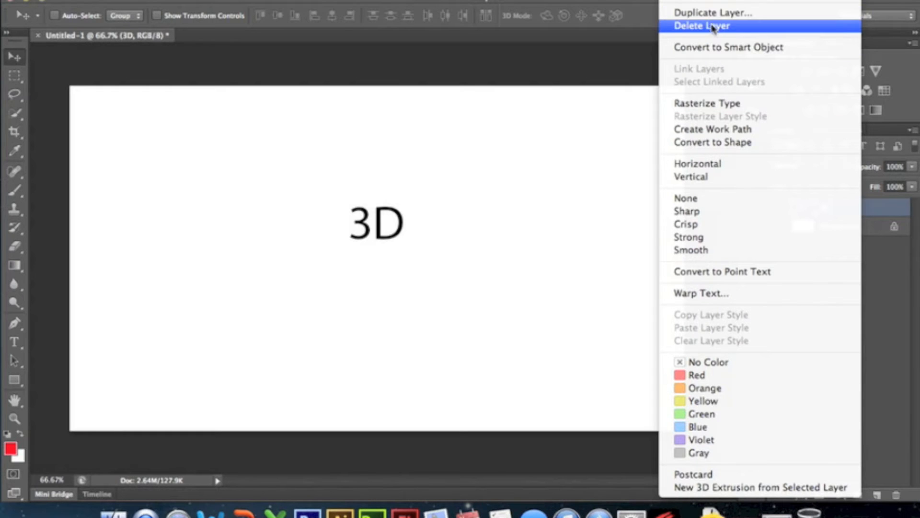
Duplicate the '3D' layer, hide the original, and color the copy's text #006cff
left_click(712, 12)
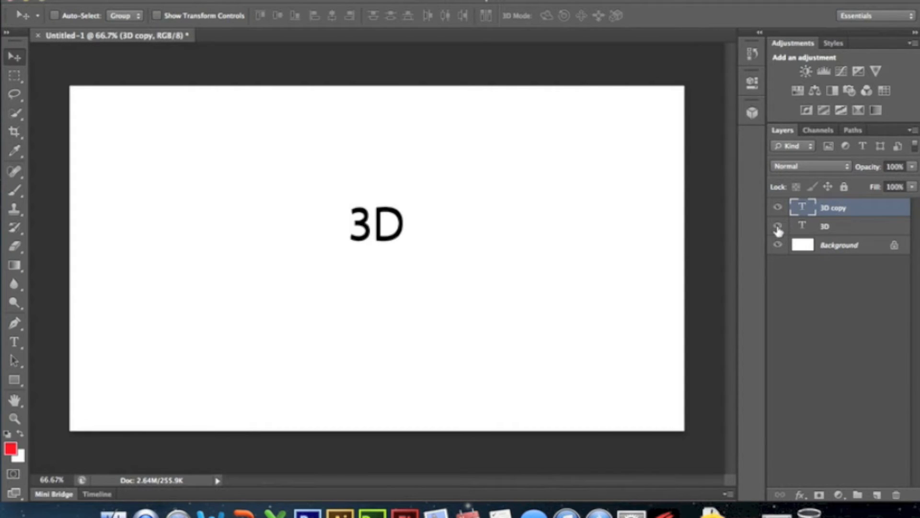
left_click(778, 226)
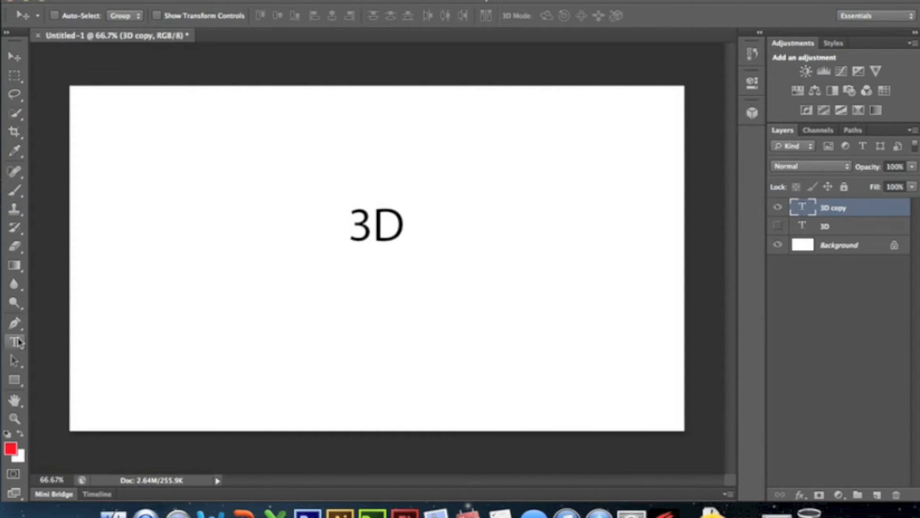
left_click(15, 342)
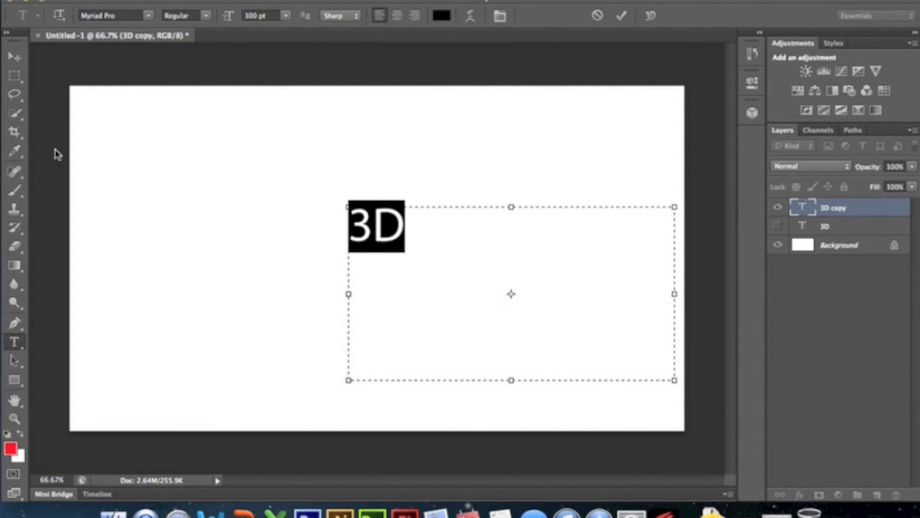
left_click(441, 16)
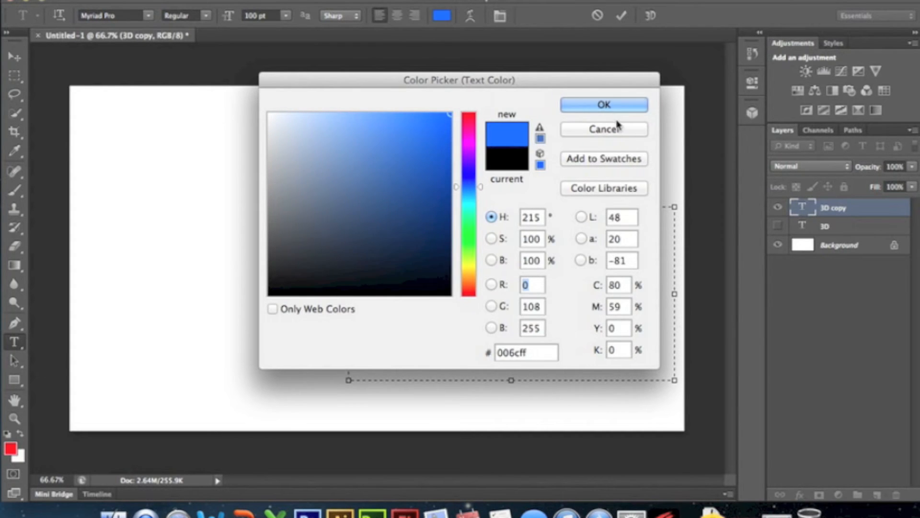
left_click(603, 104)
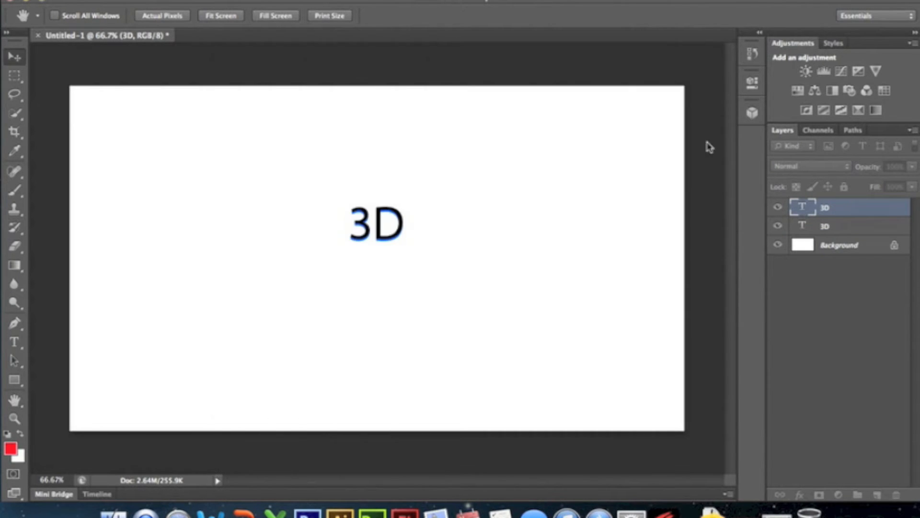
Delete a '3D' text layer from the Layers panel context menu
right_click(826, 207)
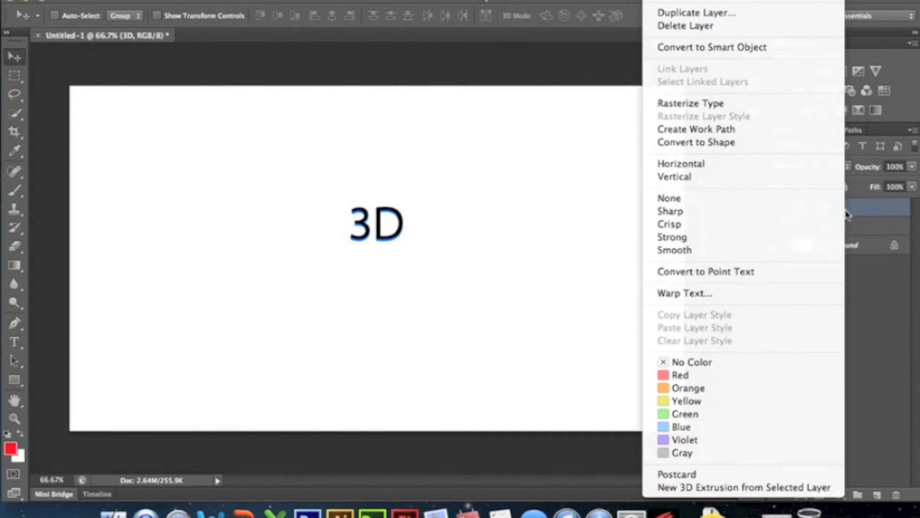
mouse_move(685, 25)
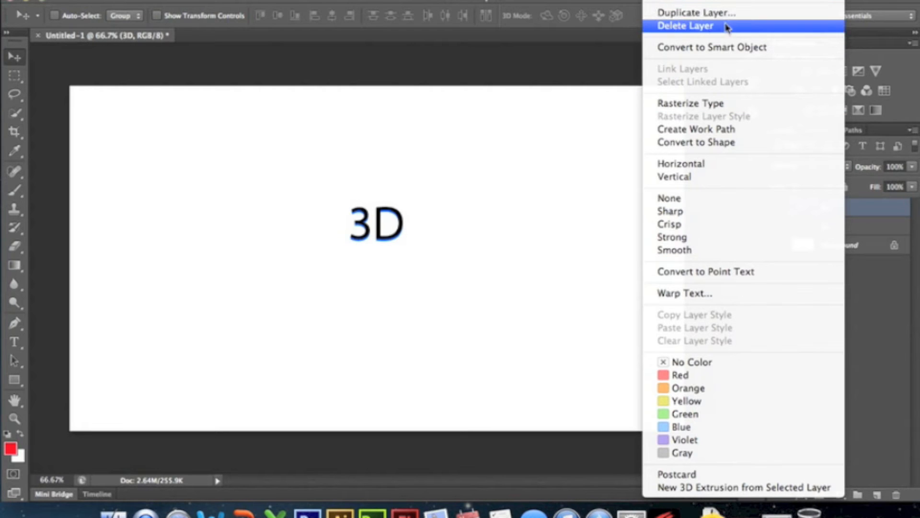
mouse_move(714, 29)
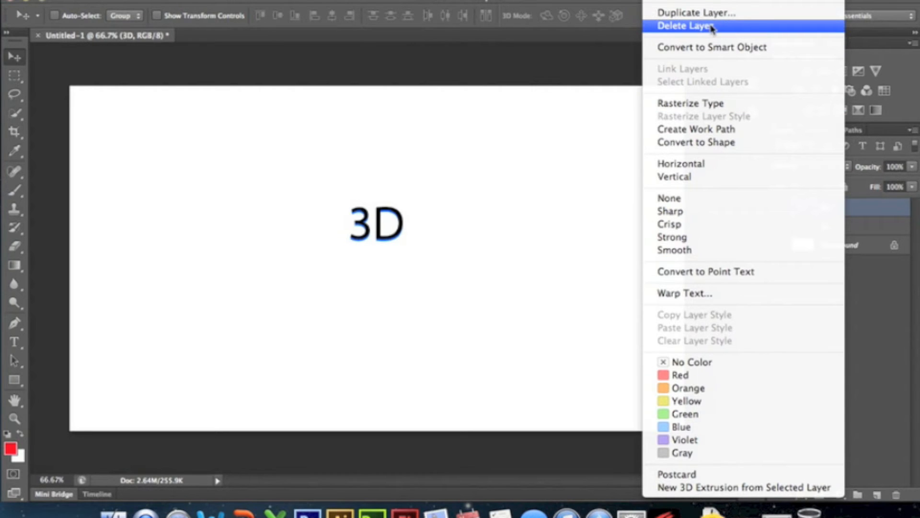
left_click(685, 25)
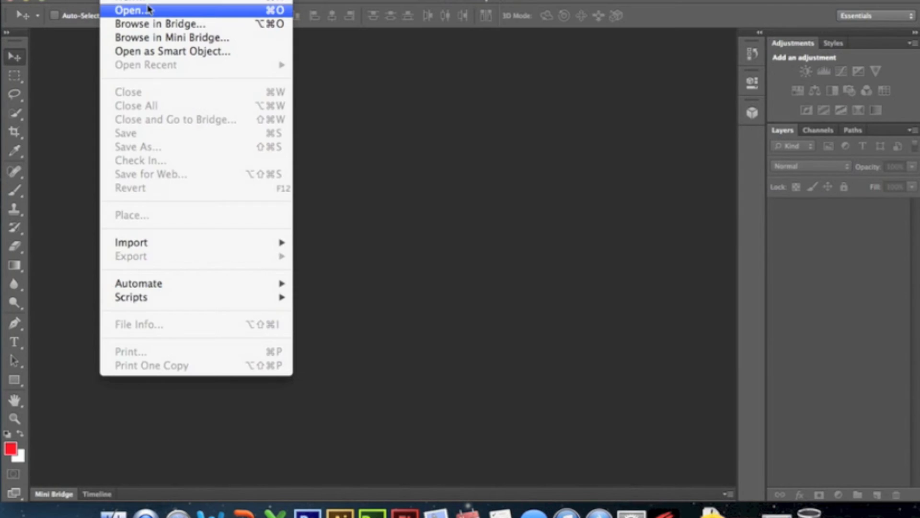
Create a new 1280x720 pixel document with a White background
left_click(130, 10)
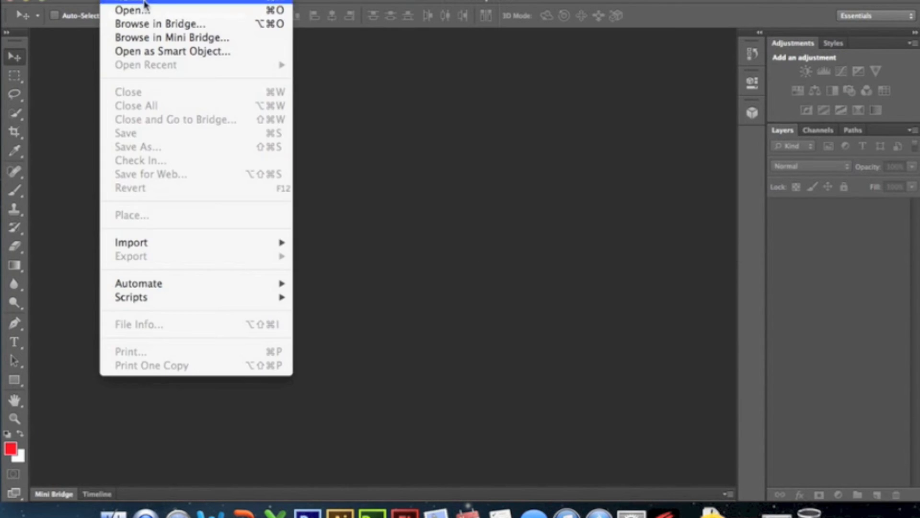
left_click(126, 2)
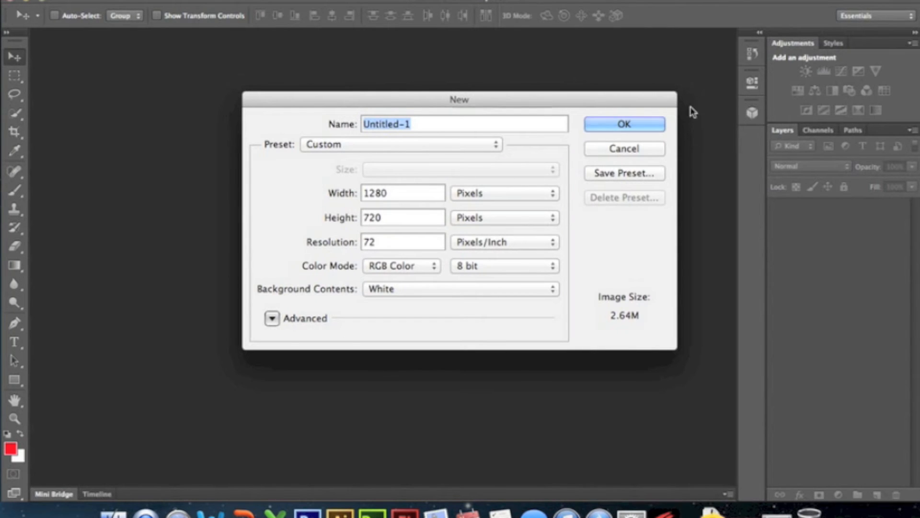
left_click(623, 124)
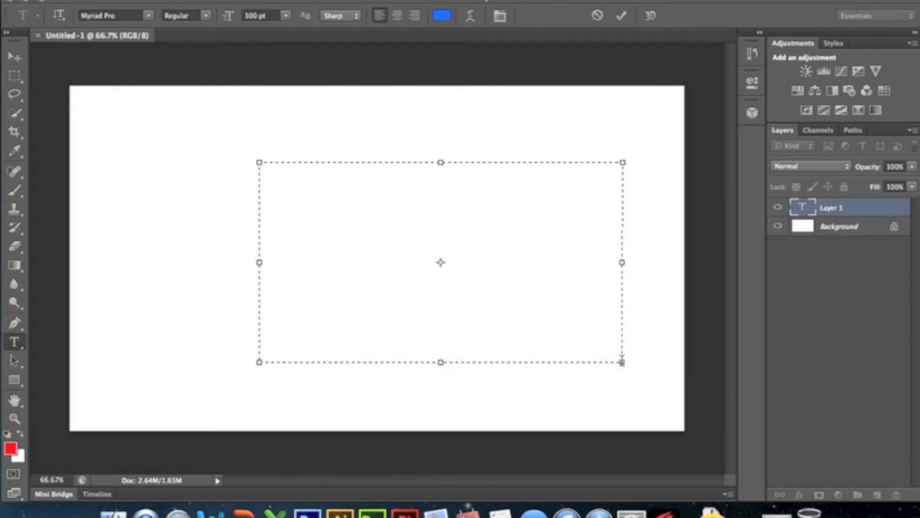
Type '3d' and set the text color to black #000000
type("3d")
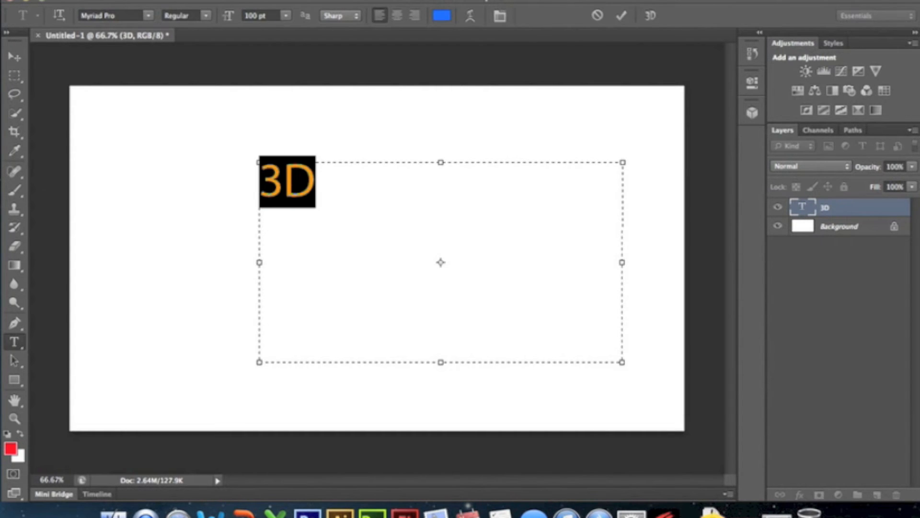
left_click(440, 16)
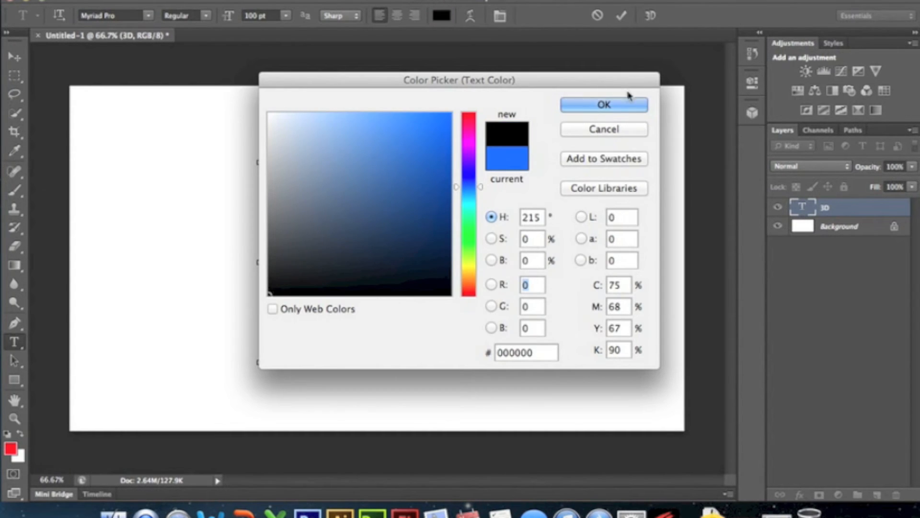
left_click(603, 105)
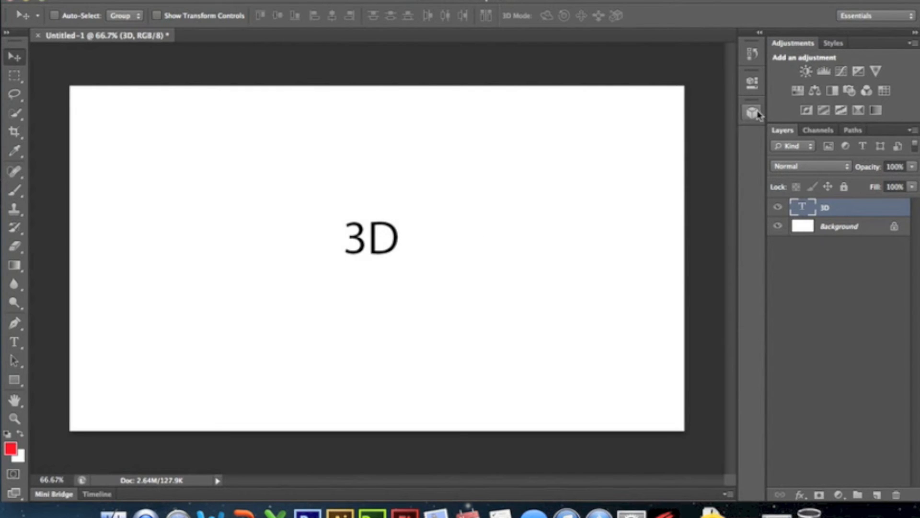
Create a 3D Extrusion from the text and dismiss the workspace prompt permanently
left_click(752, 112)
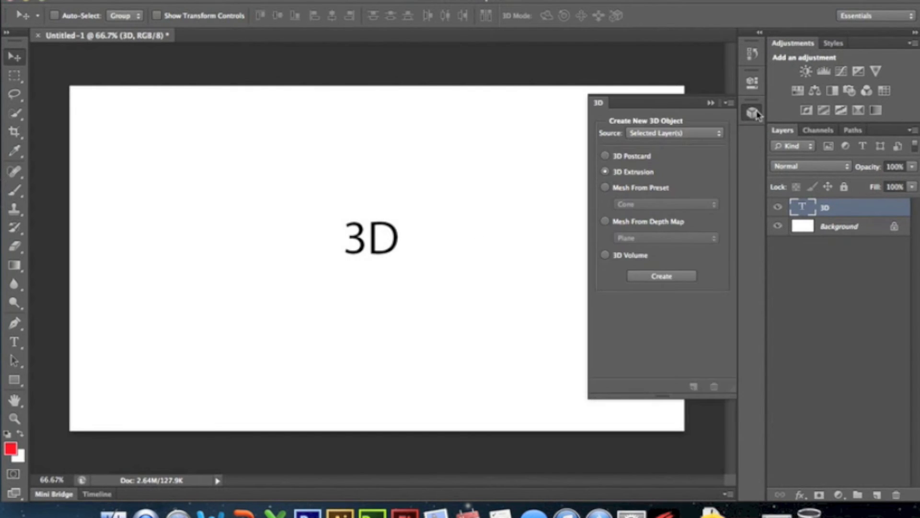
left_click(753, 113)
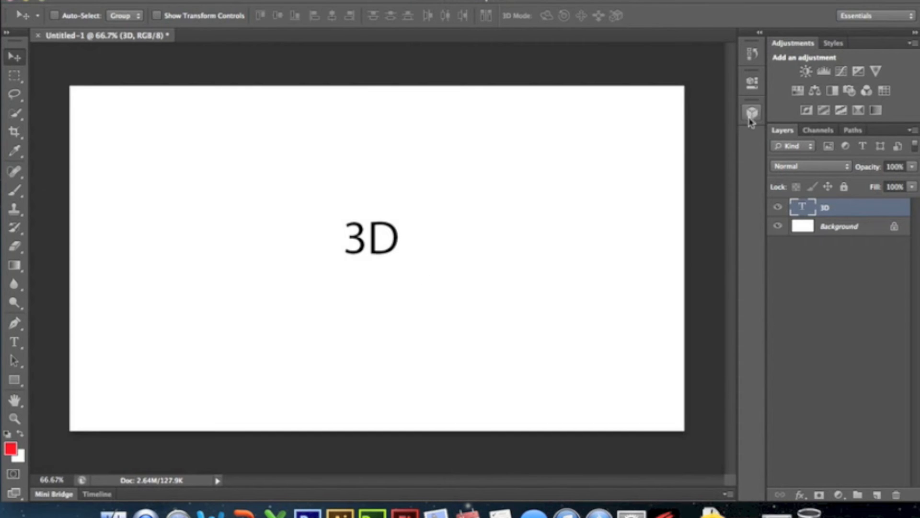
mouse_move(756, 123)
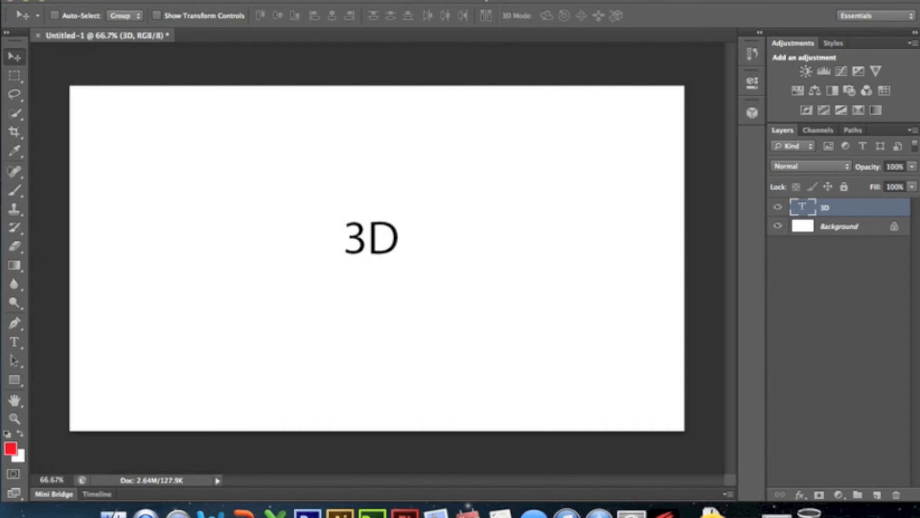
left_click(752, 112)
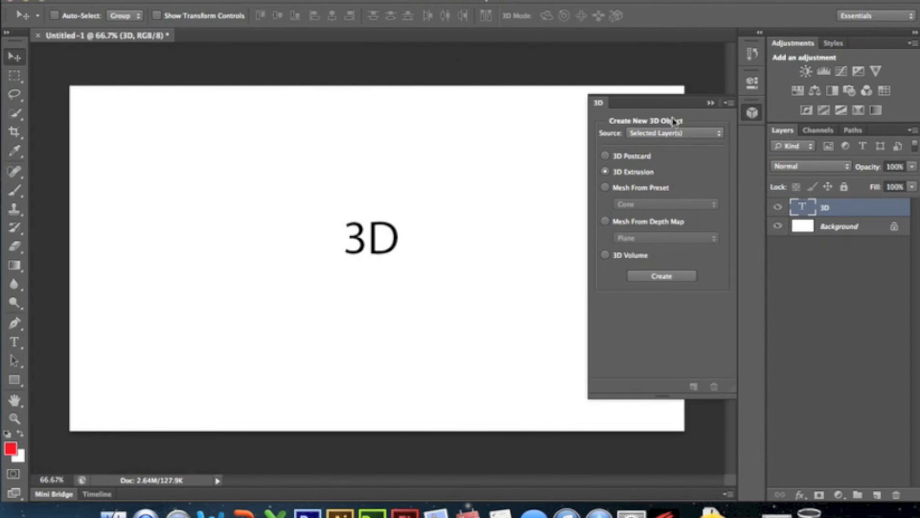
mouse_move(619, 179)
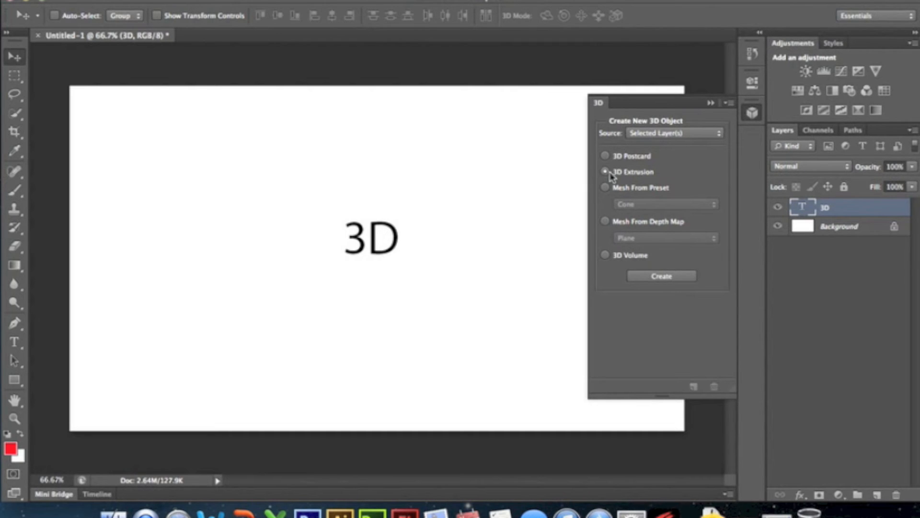
left_click(606, 156)
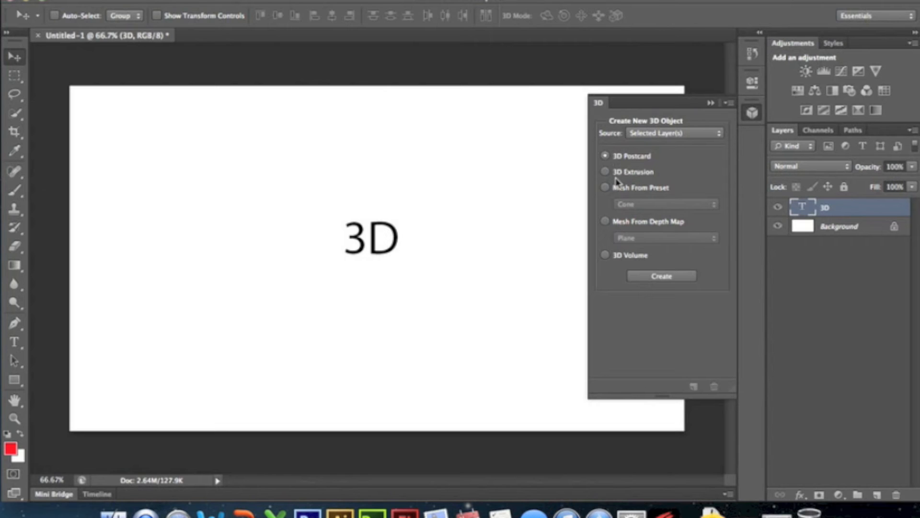
left_click(606, 172)
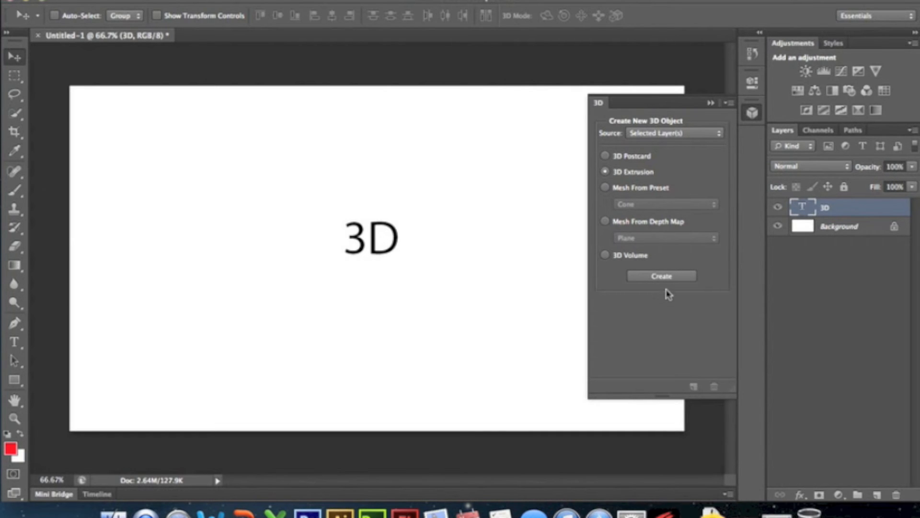
left_click(661, 276)
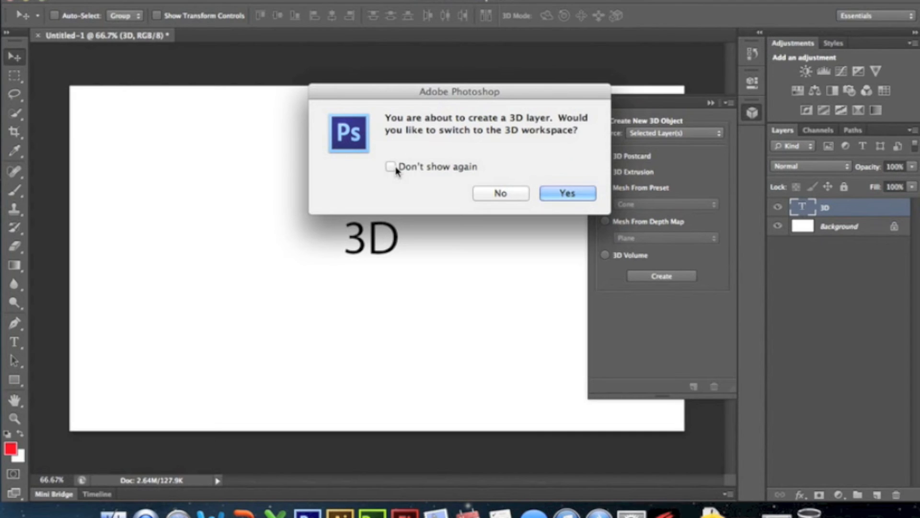
left_click(391, 166)
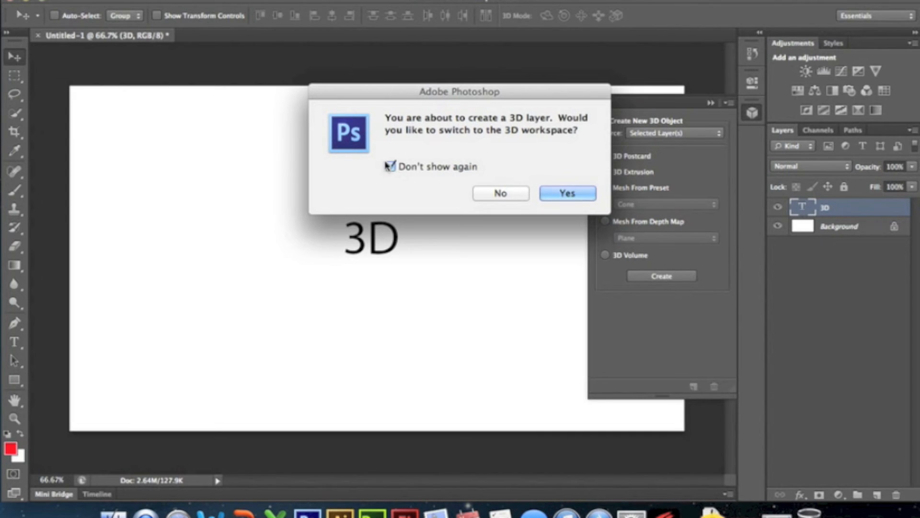
left_click(499, 193)
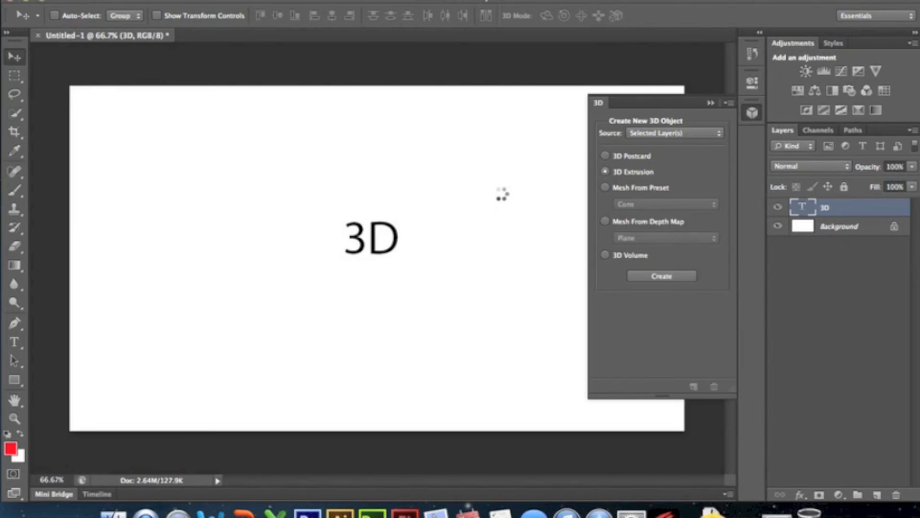
Drag the 3D widget's X-axis arrow to nudge the extruded text horizontally
left_click(660, 275)
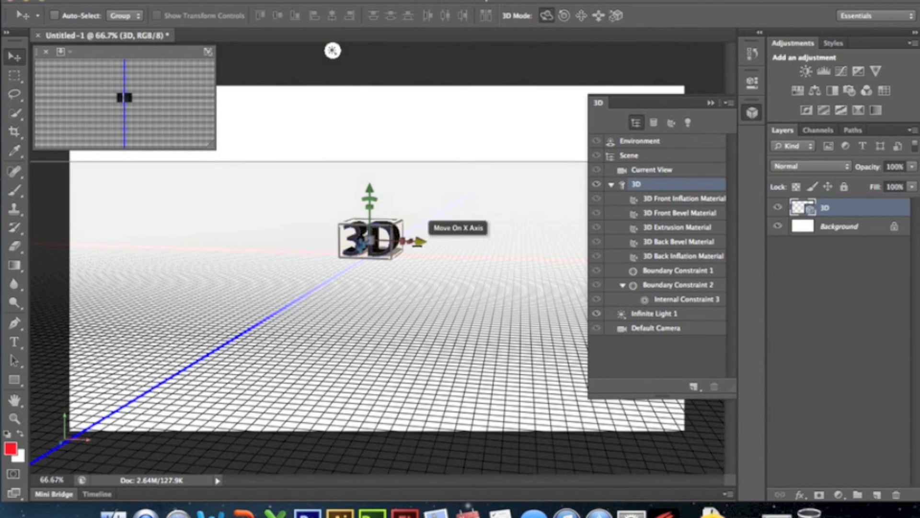
left_click_drag(405, 239, 419, 240)
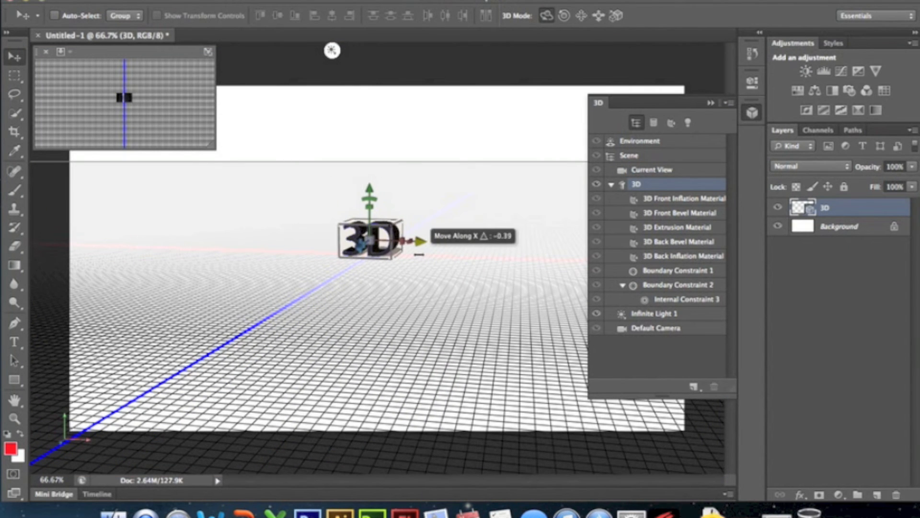
left_click_drag(368, 194, 369, 165)
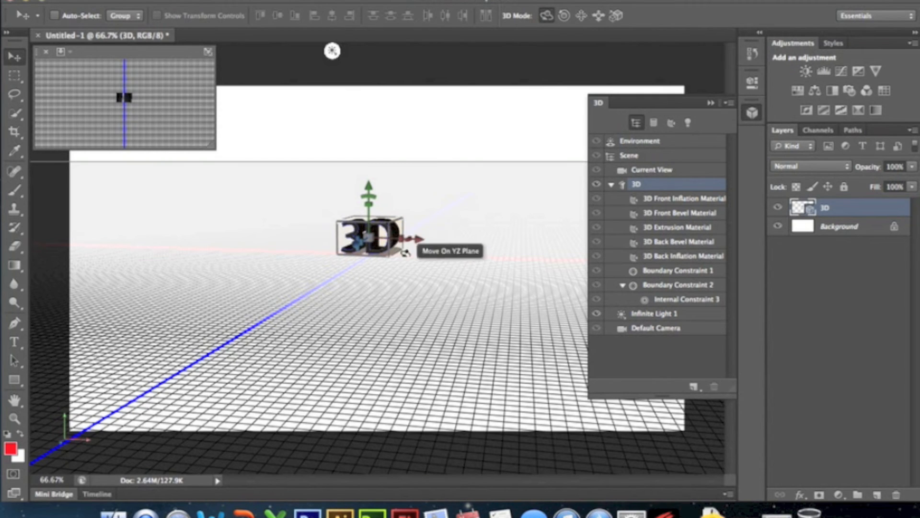
mouse_move(333, 52)
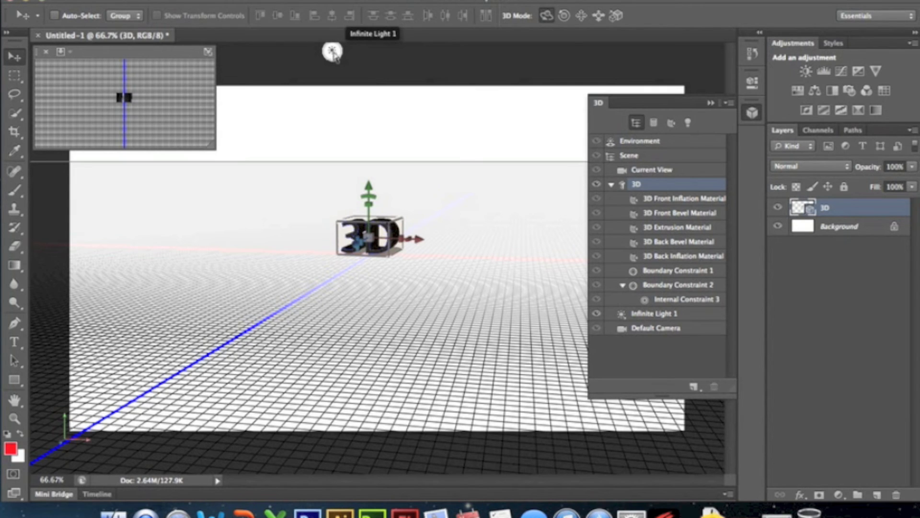
Select Infinite Light 1 and rotate it to cast the text's shadow
left_click(654, 313)
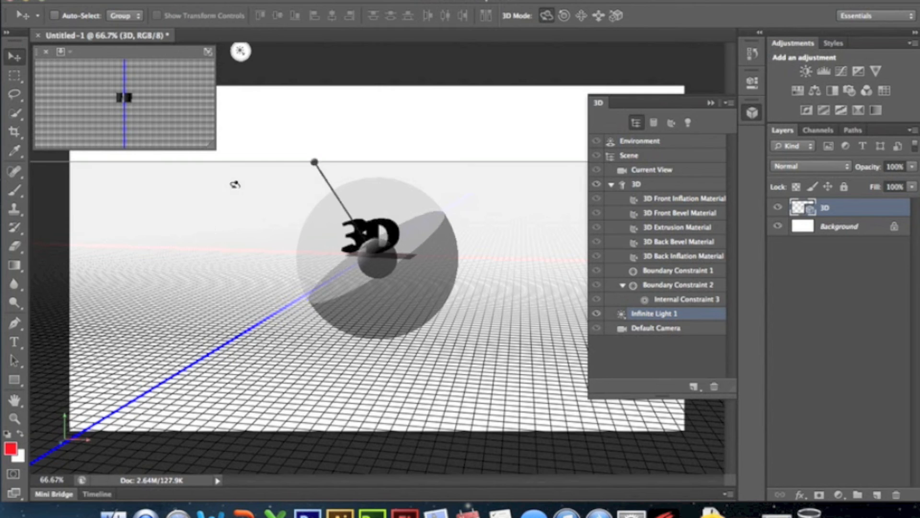
left_click_drag(314, 162, 285, 175)
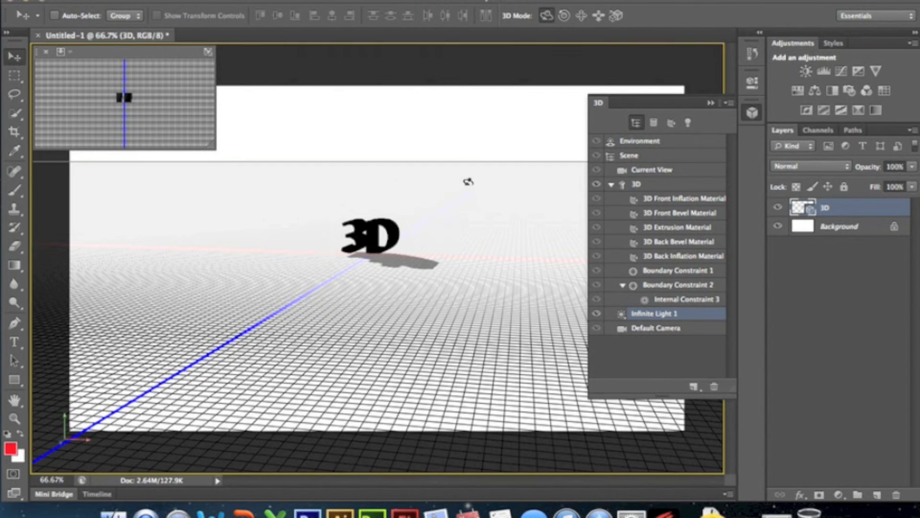
left_click(652, 169)
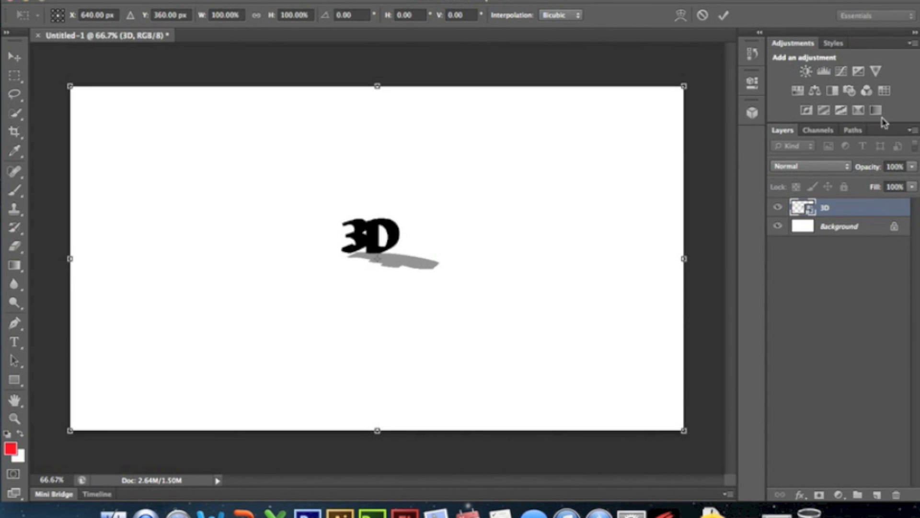
mouse_move(459, 232)
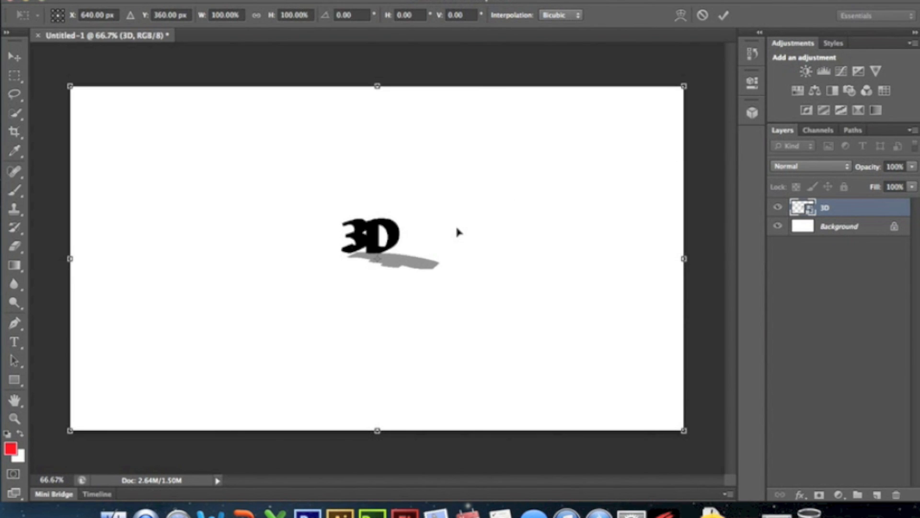
mouse_move(452, 236)
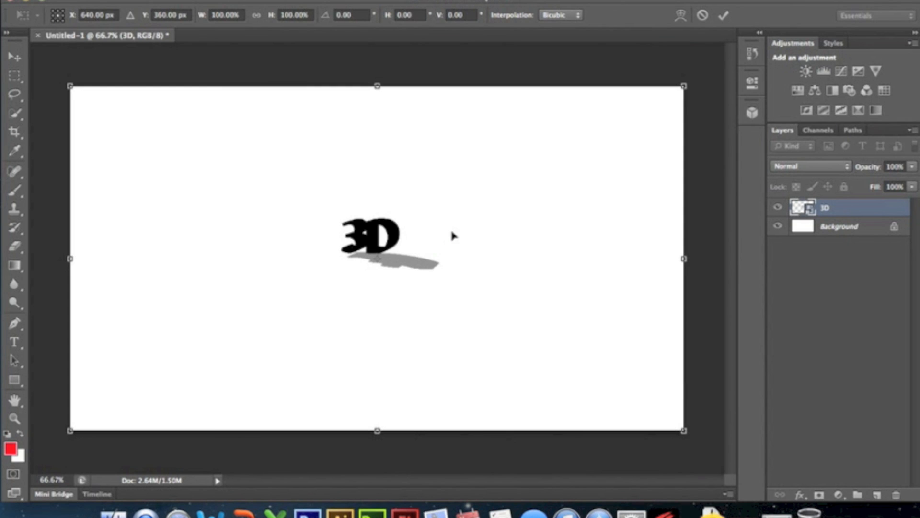
mouse_move(352, 214)
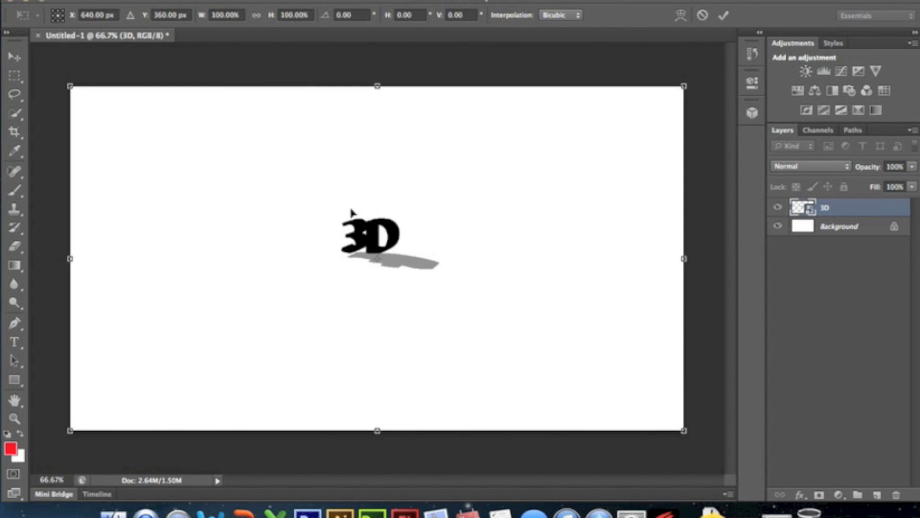
mouse_move(410, 227)
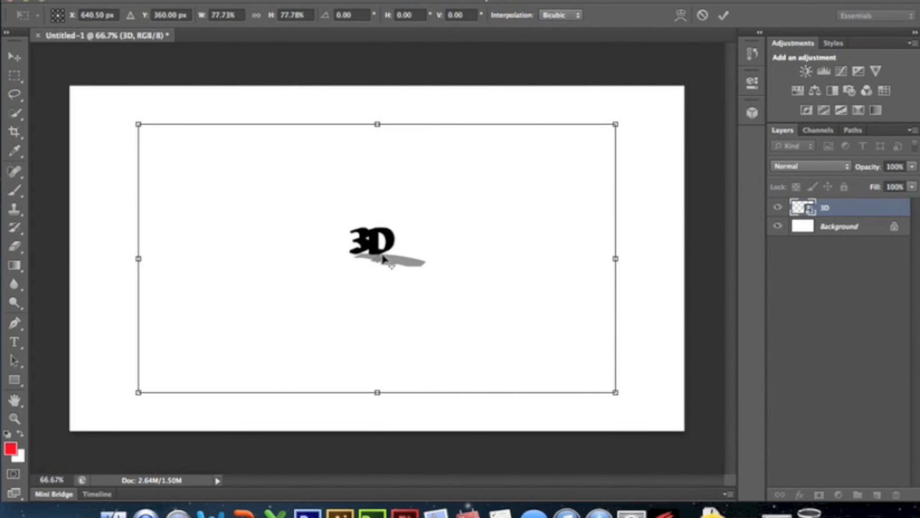
mouse_move(369, 265)
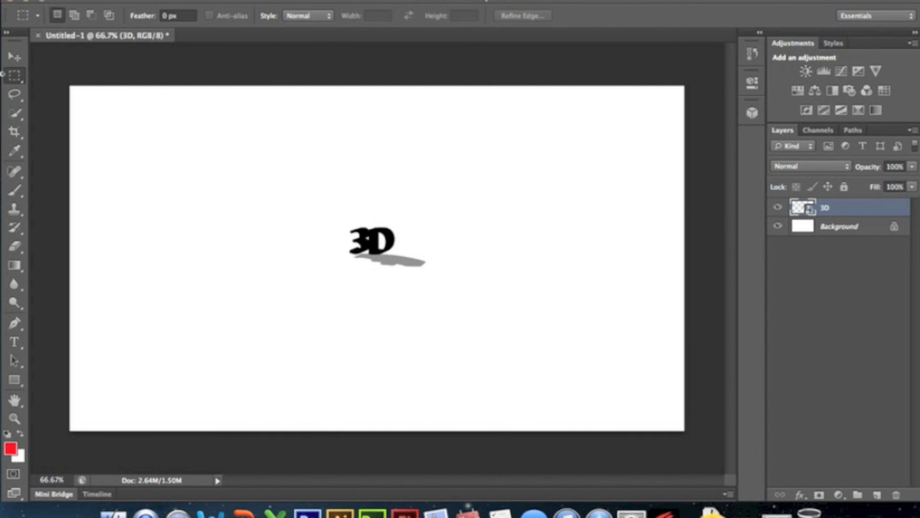
Drag the extruded '3D' text and shadow around, settling it just right of centre
left_click_drag(373, 240, 449, 261)
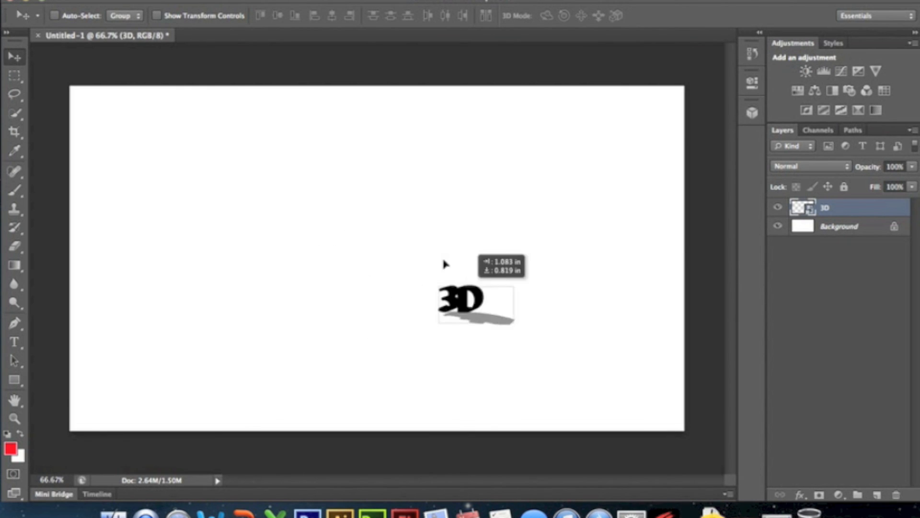
left_click_drag(464, 303, 399, 258)
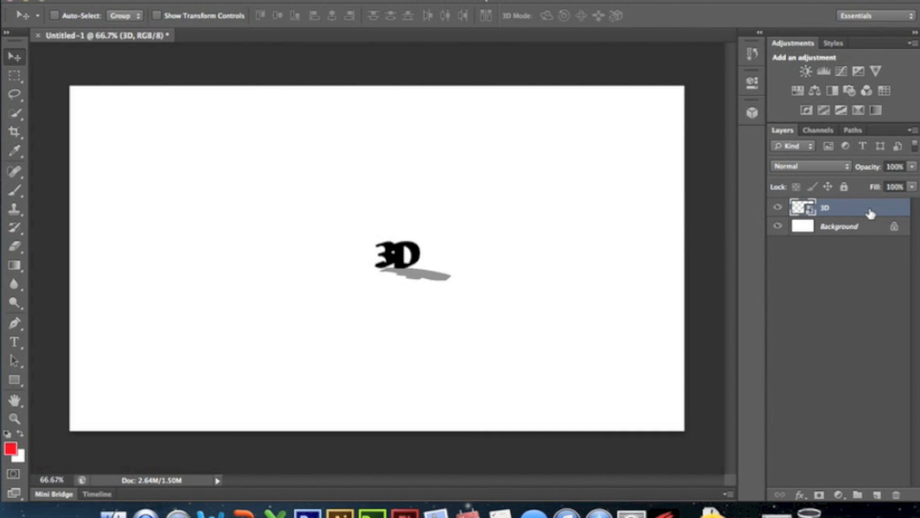
mouse_move(336, 273)
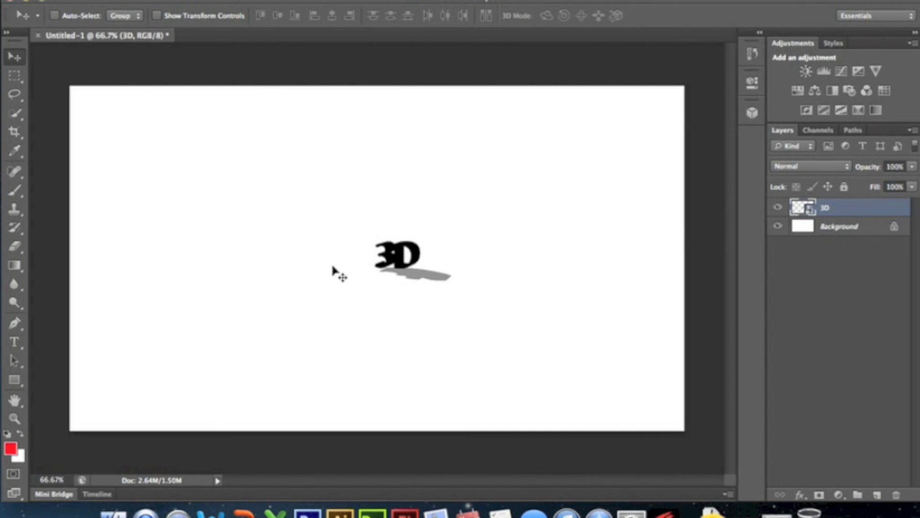
left_click_drag(399, 256, 411, 259)
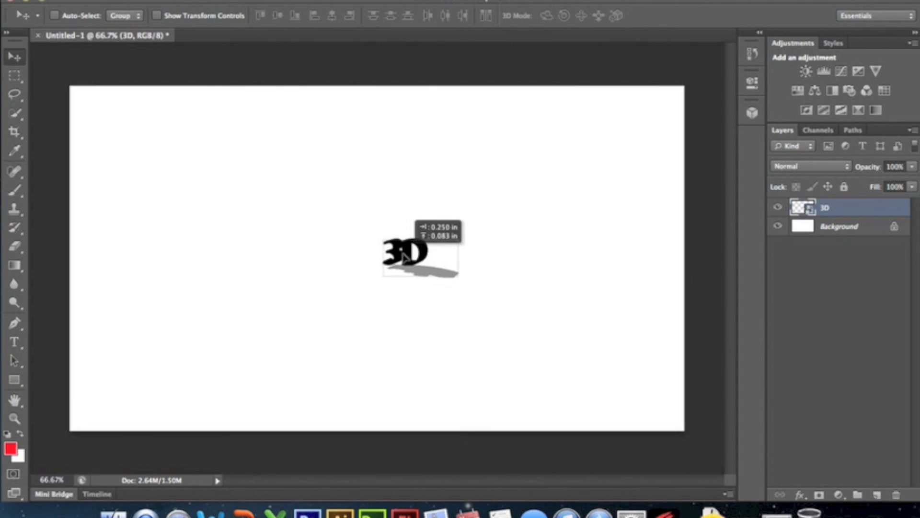